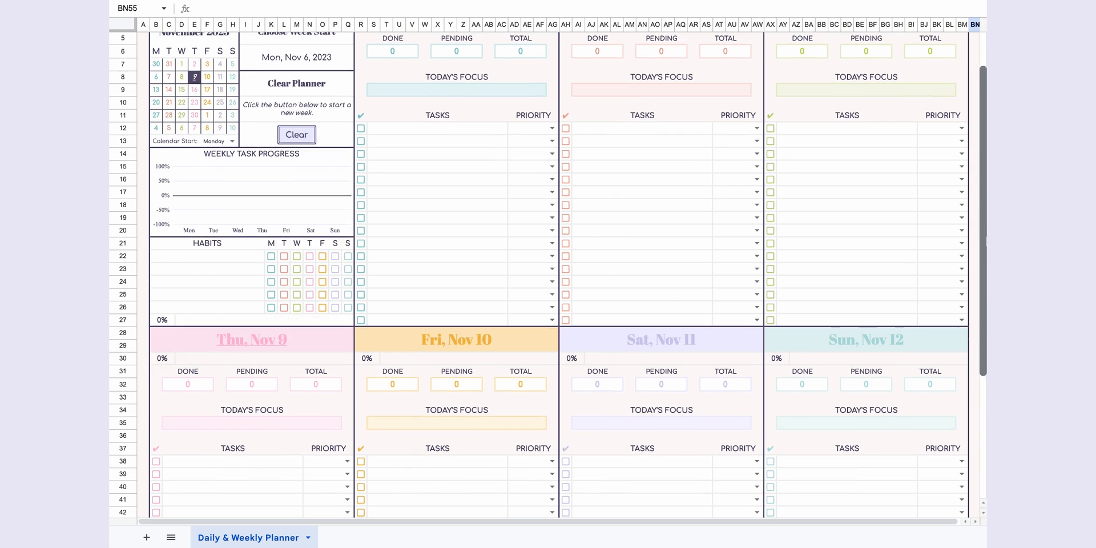
Set the mini calendar's Calendar Start to Sunday.
scroll("down", 3)
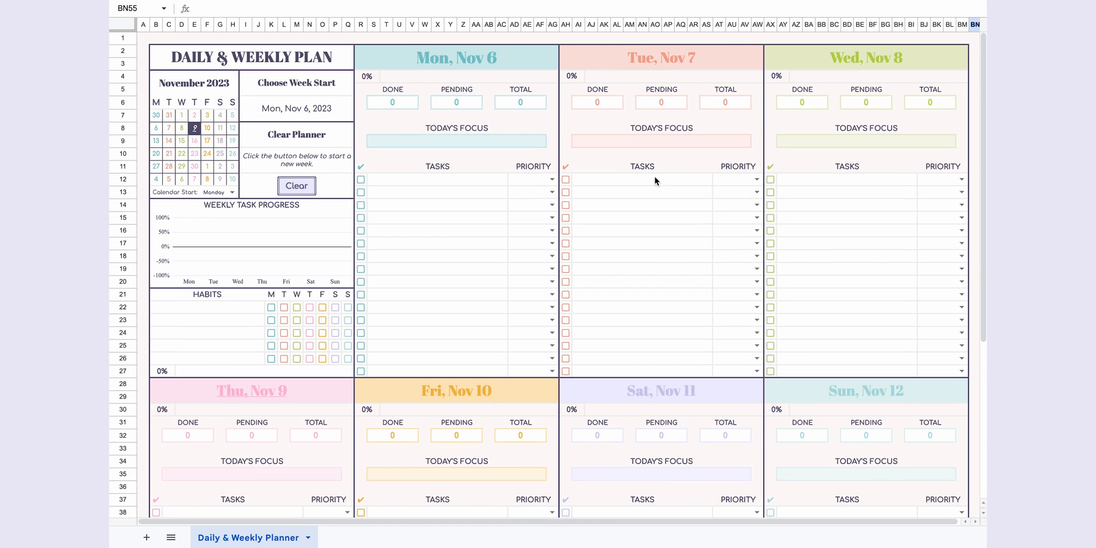
mouse_move(212, 84)
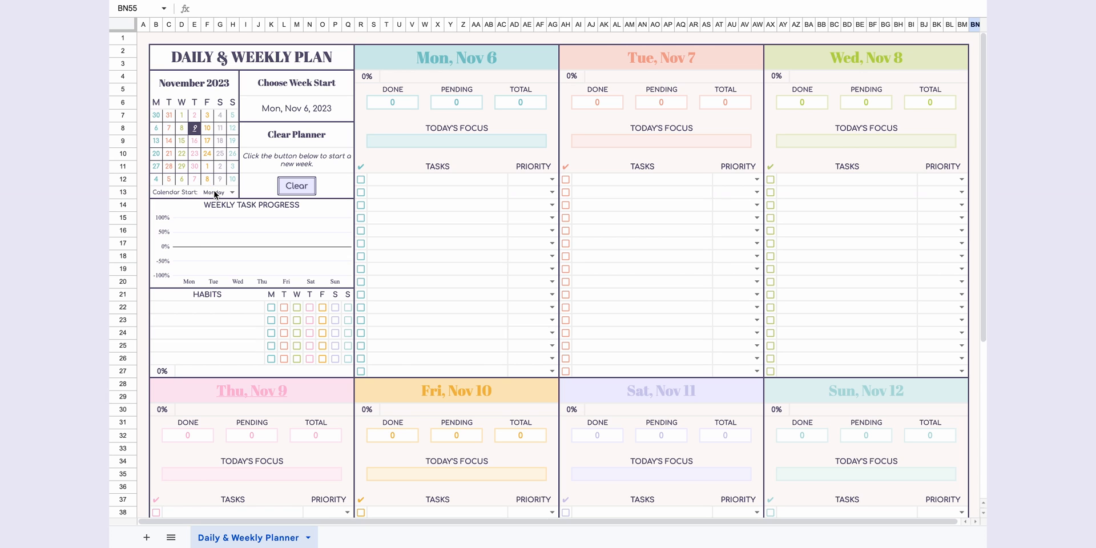
left_click(220, 190)
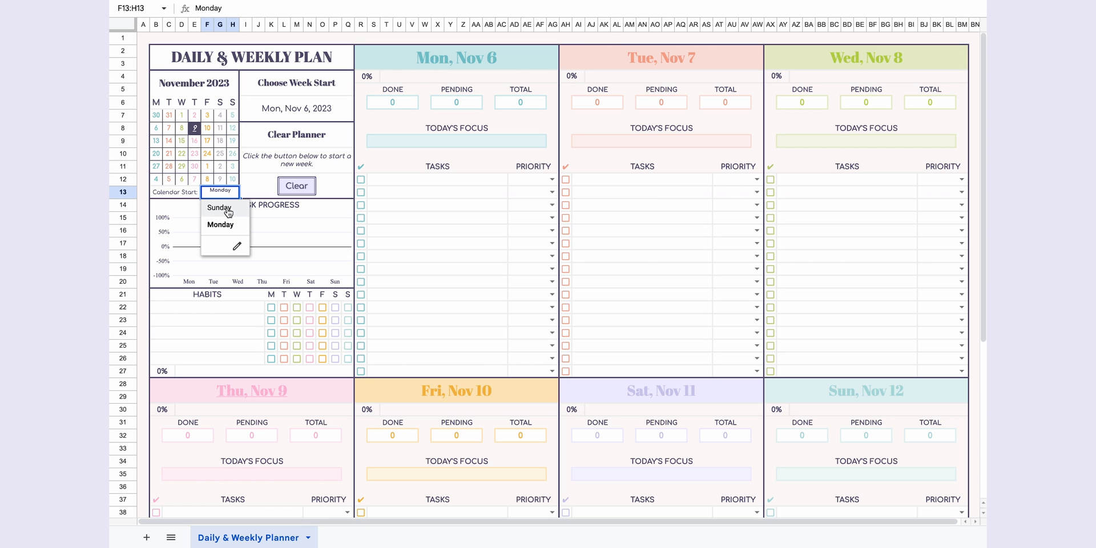
left_click(218, 208)
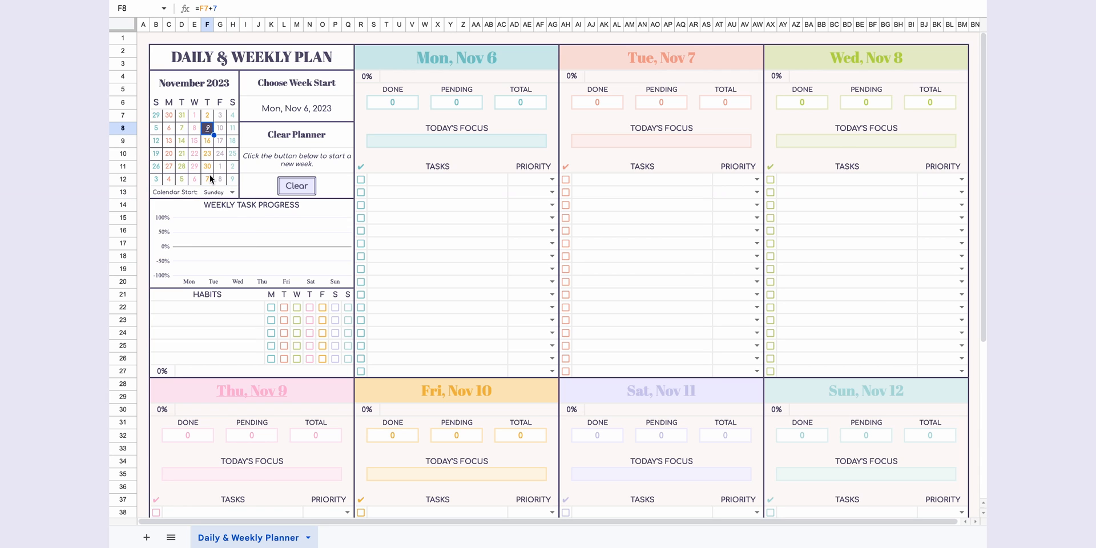
mouse_move(288, 148)
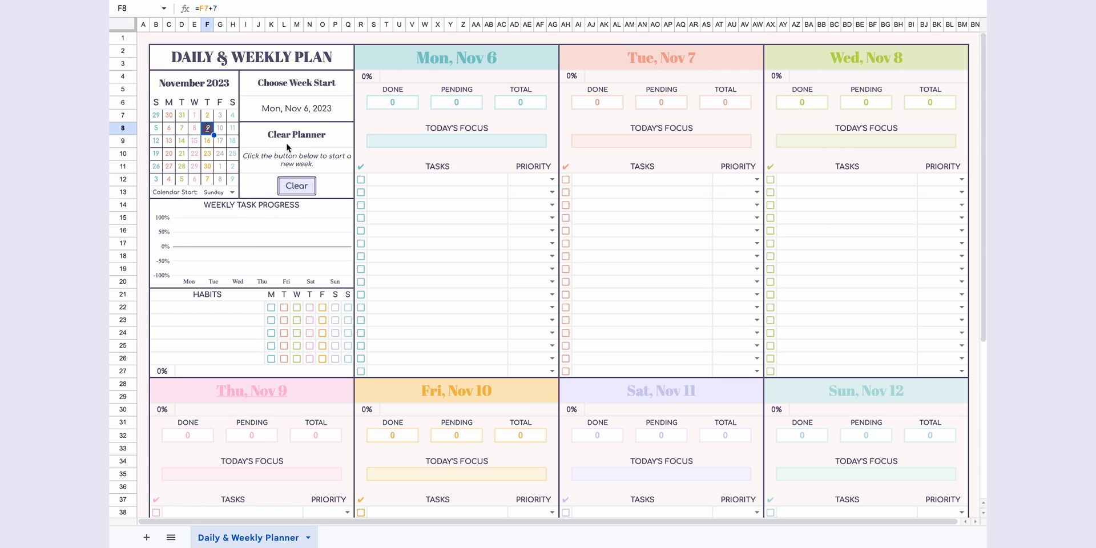
Pick Sunday, November 5 as the week start in the date picker.
left_click(297, 108)
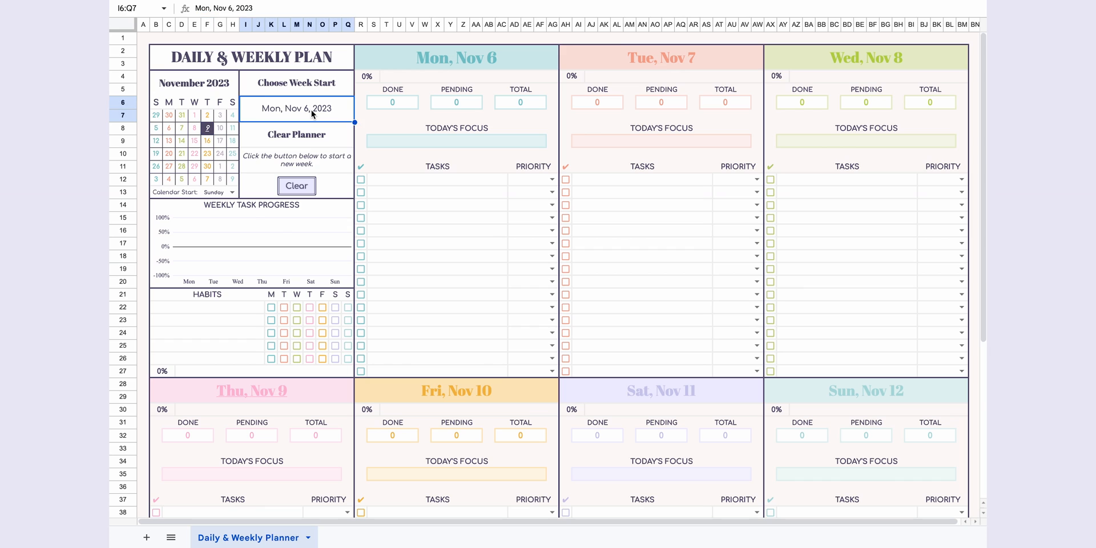
left_click(297, 109)
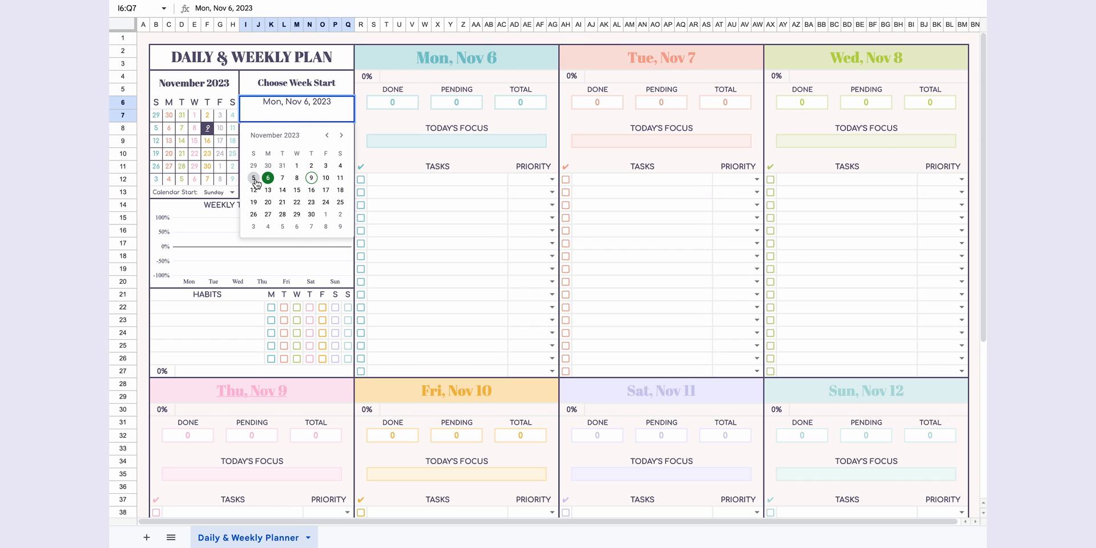
left_click(253, 178)
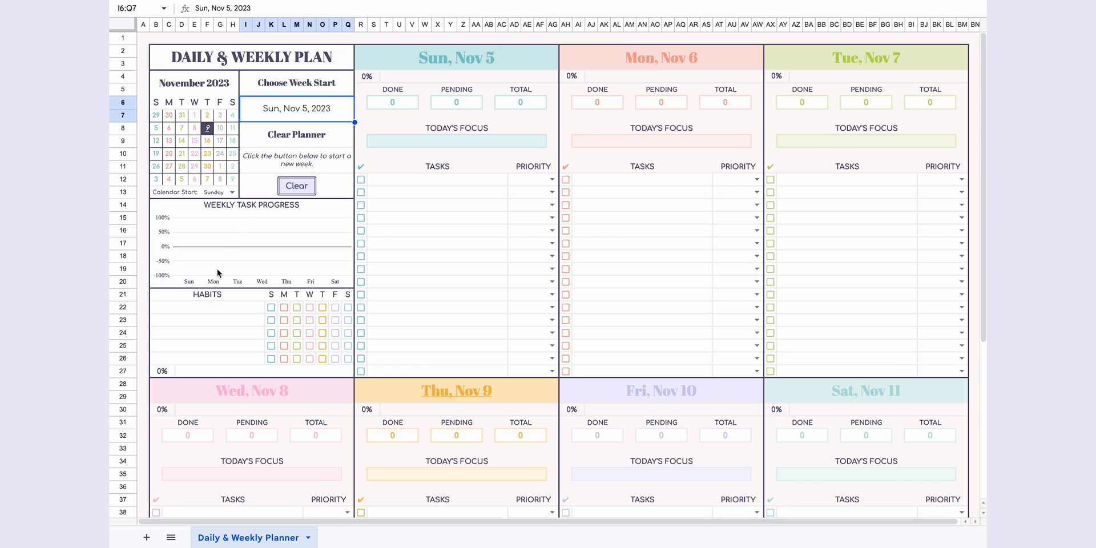
List the habits: 8 hours of sleep, 2 liters of water, 5-minute gratitude reflection.
type("8 ho")
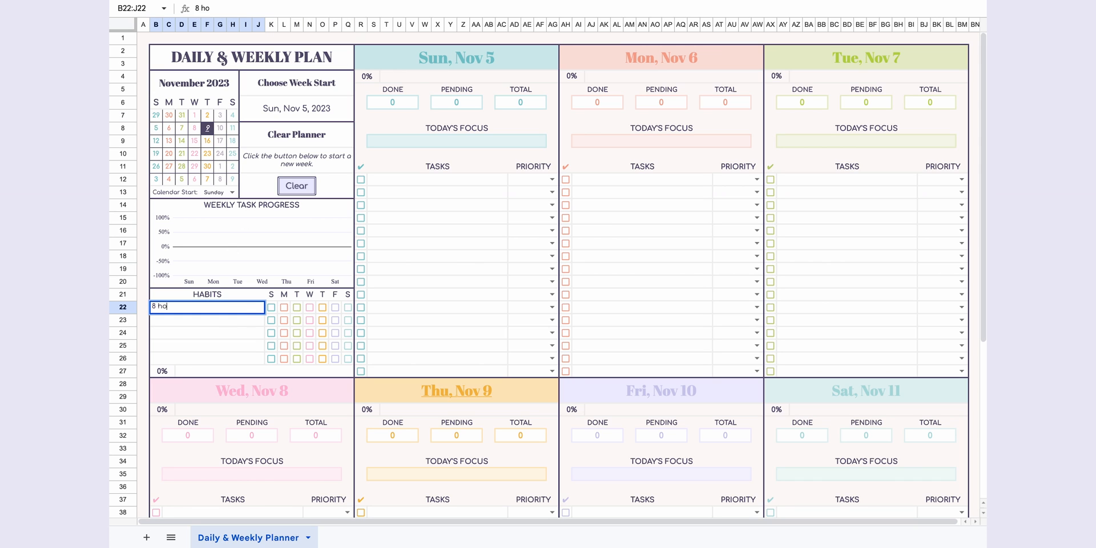
type("2 liters of water")
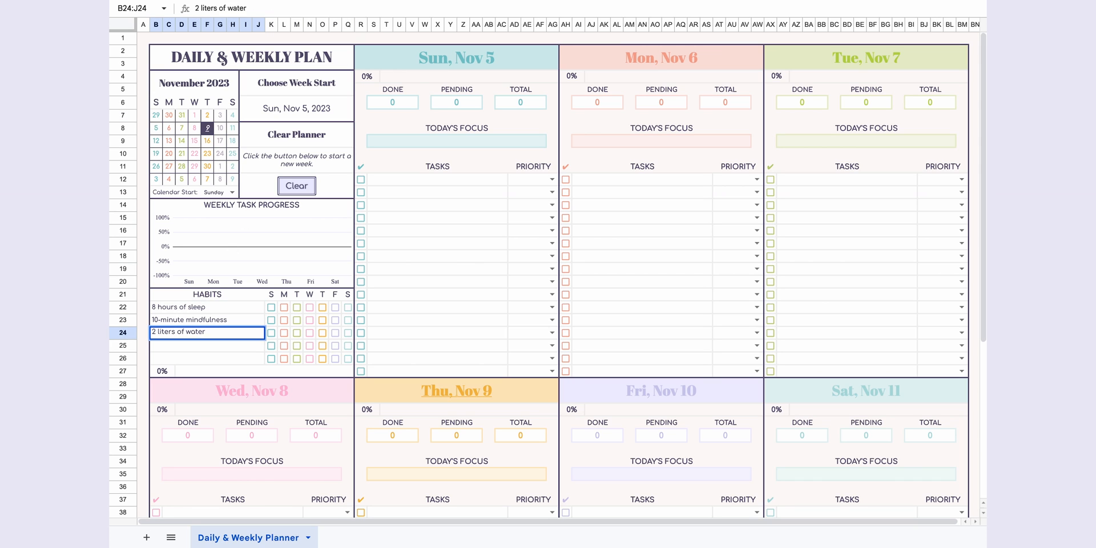
type("5-minute gratitude reflection")
left_click(207, 345)
type("20-minute brisk walk")
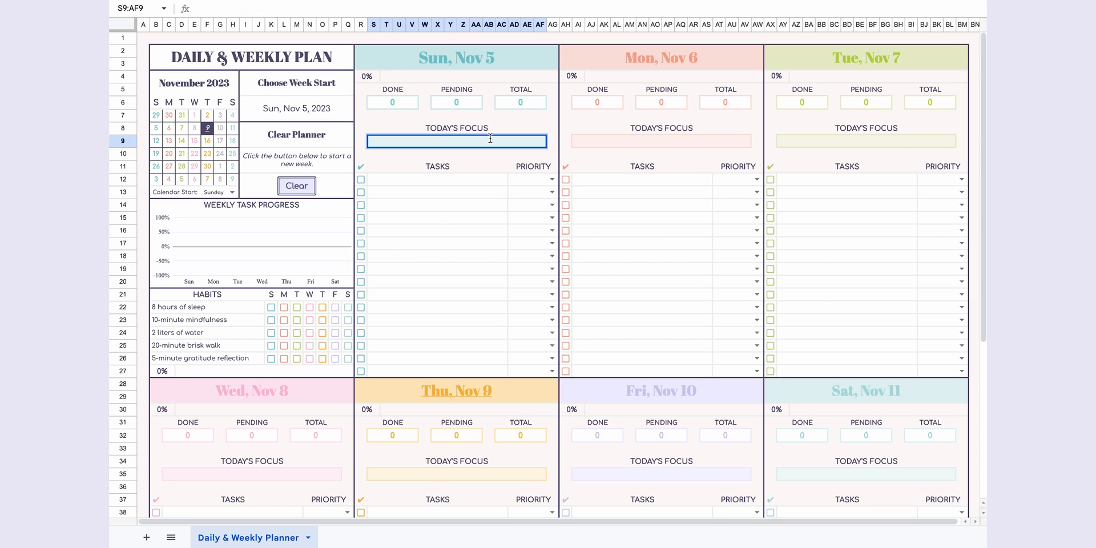
Enter 'Wellness and Productivity' as Sunday's Today's Focus.
type("Wellness")
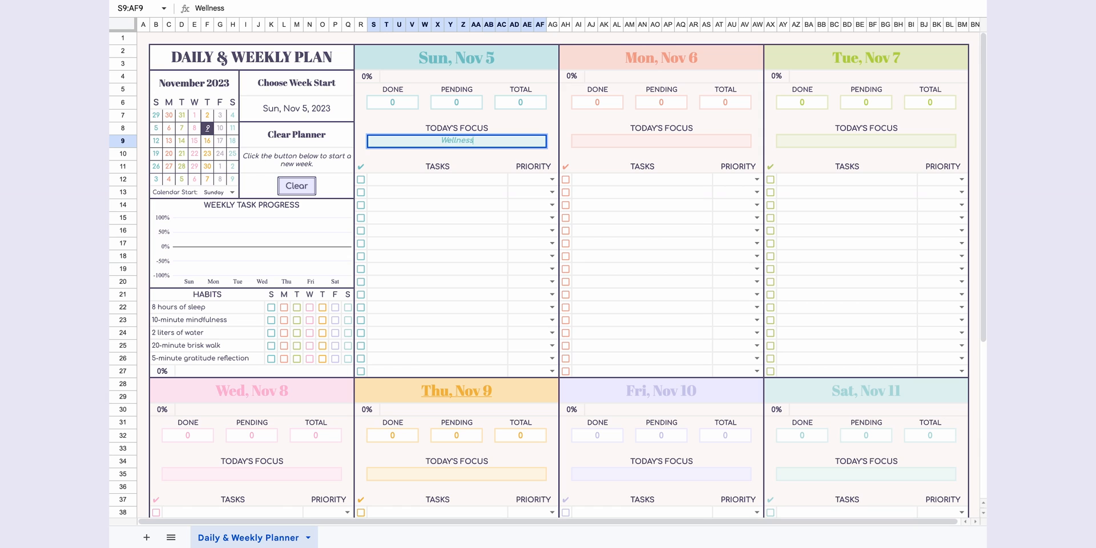
type("and Productivity")
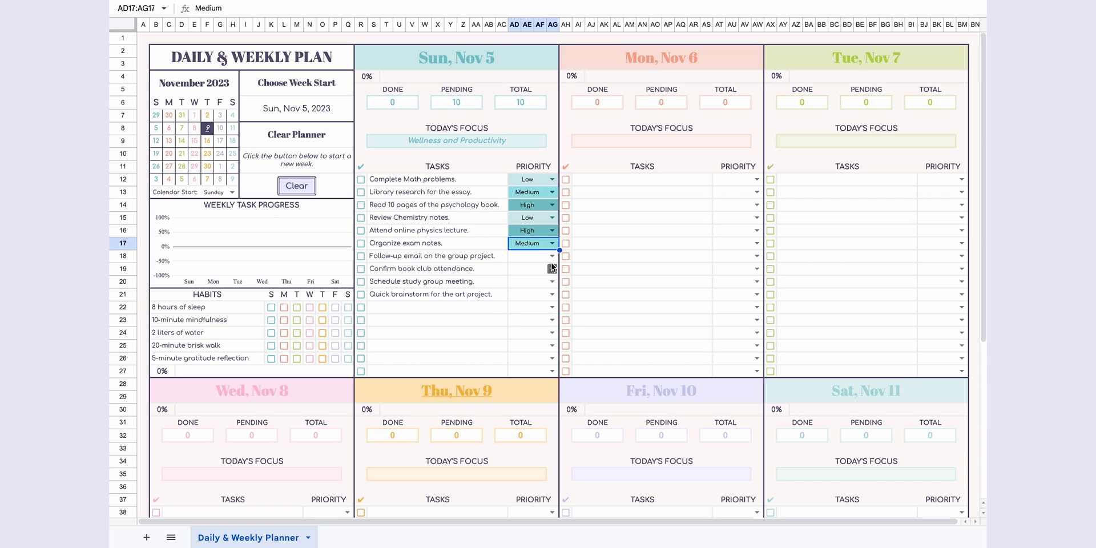
Tick the physics lecture task and inspect the DONE, TOTAL and percentage formulas.
left_click(361, 230)
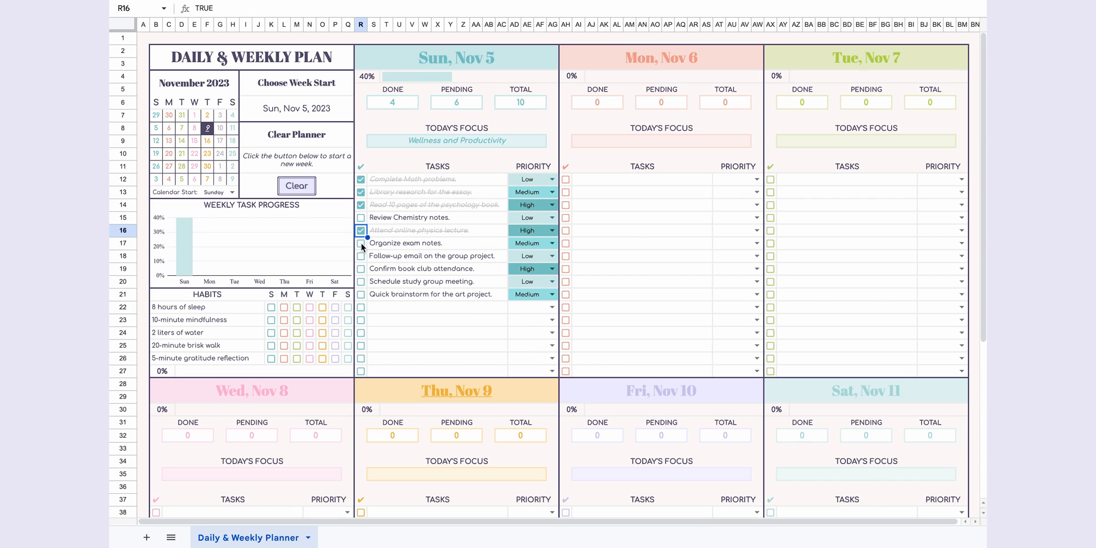
left_click(361, 242)
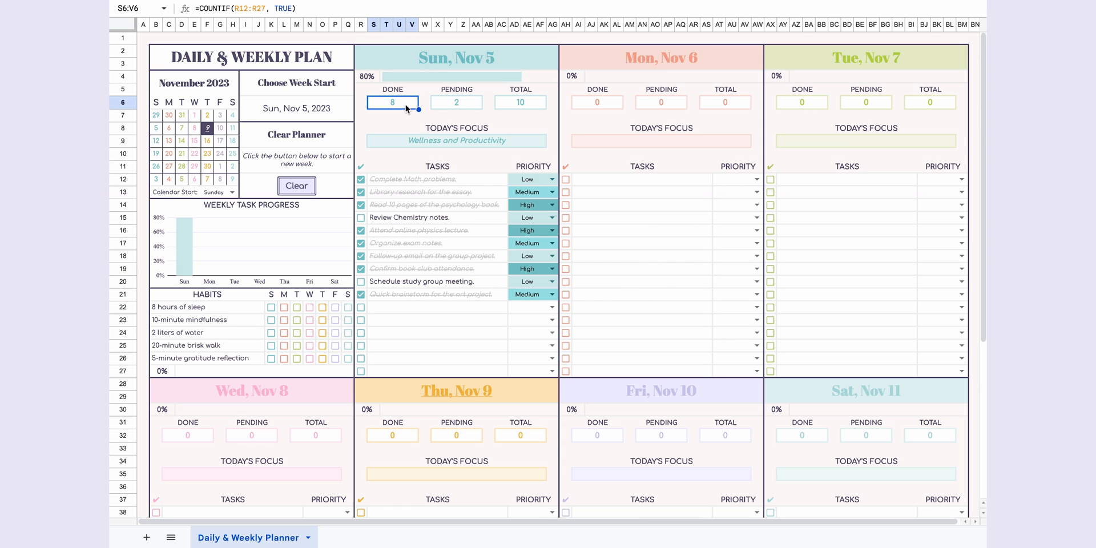
left_click(520, 101)
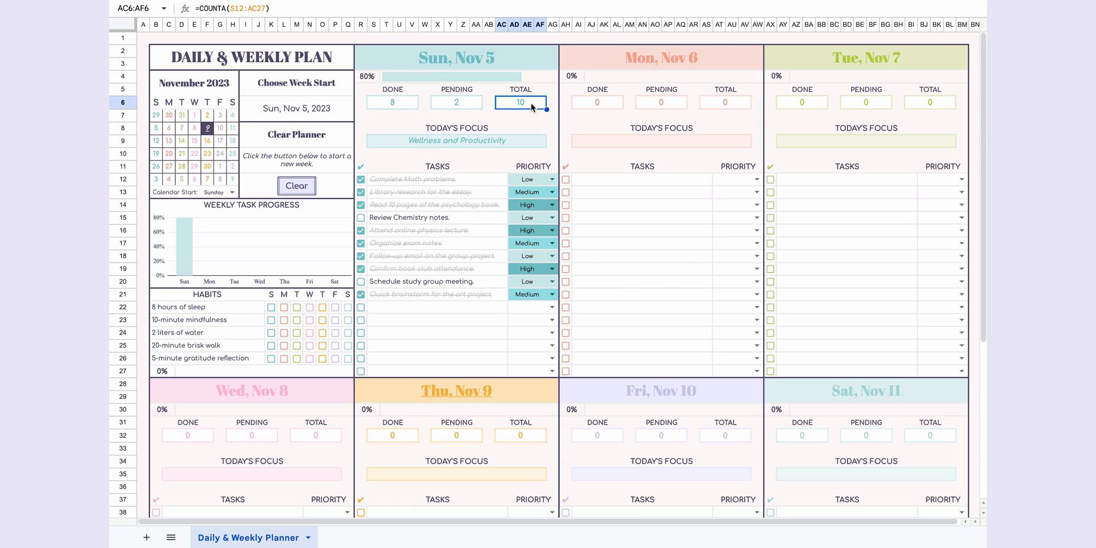
left_click(367, 75)
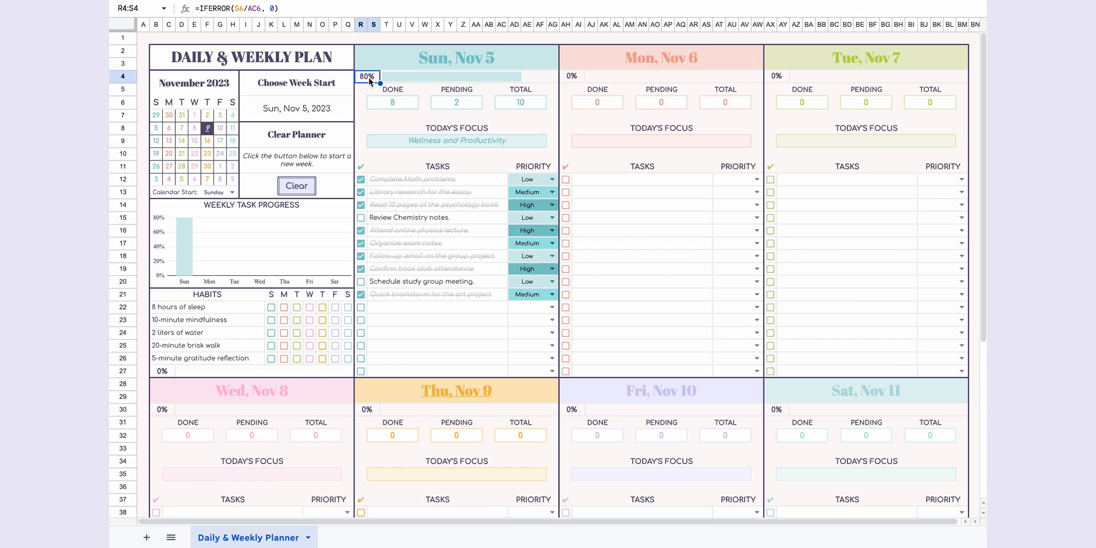
mouse_move(533, 83)
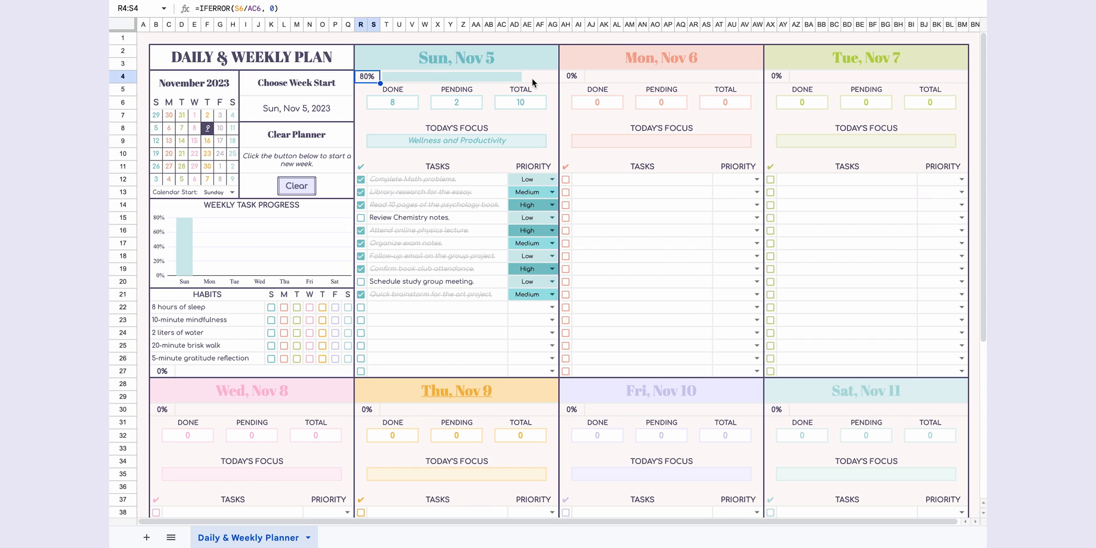
mouse_move(257, 214)
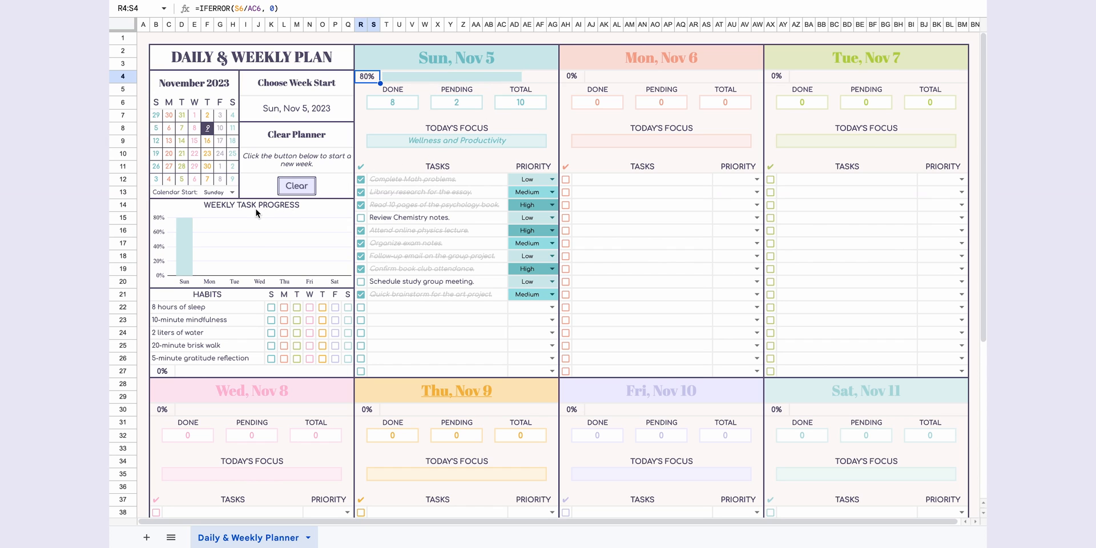
mouse_move(279, 211)
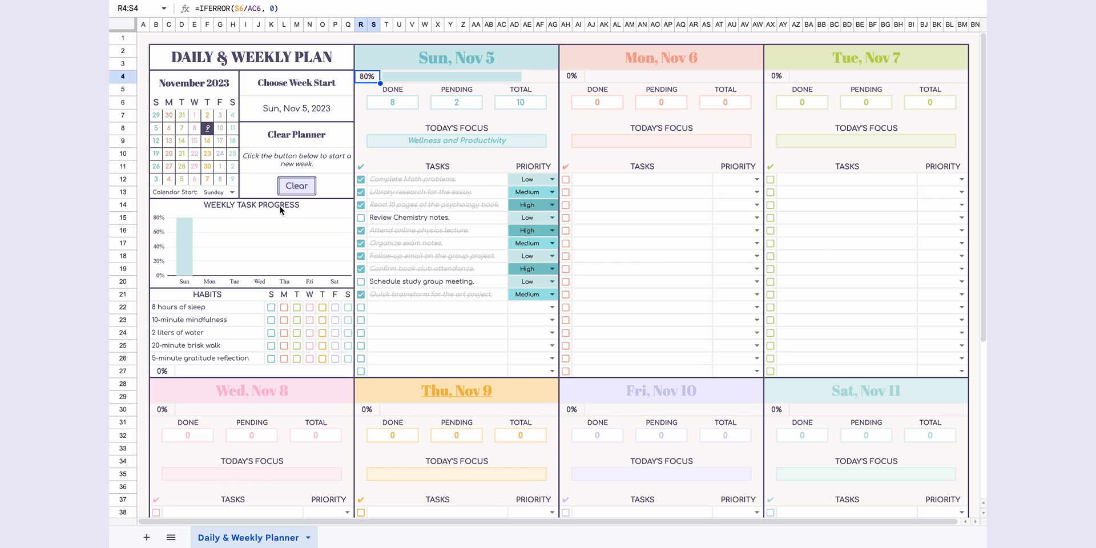
mouse_move(183, 277)
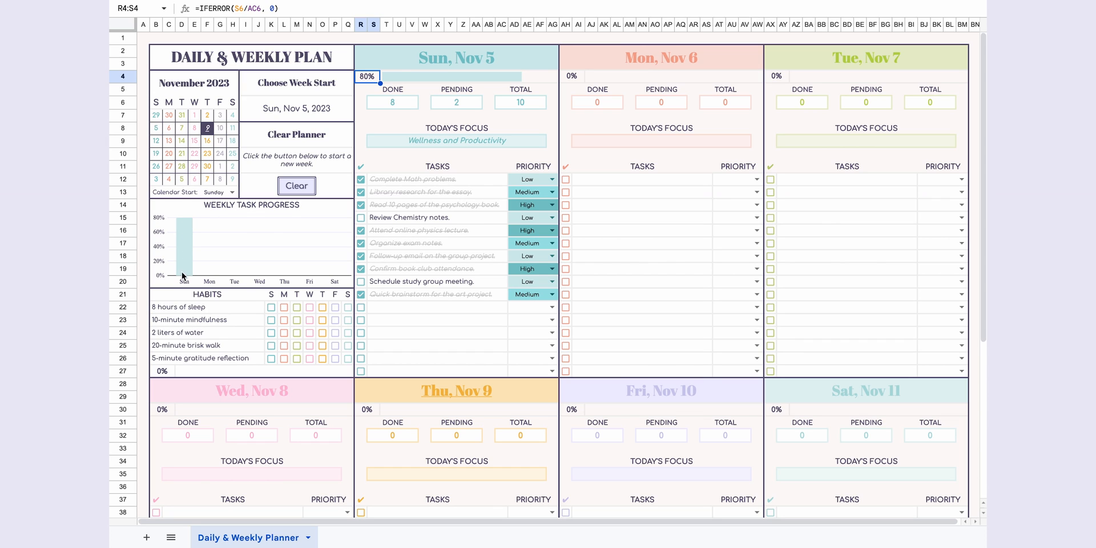
mouse_move(180, 298)
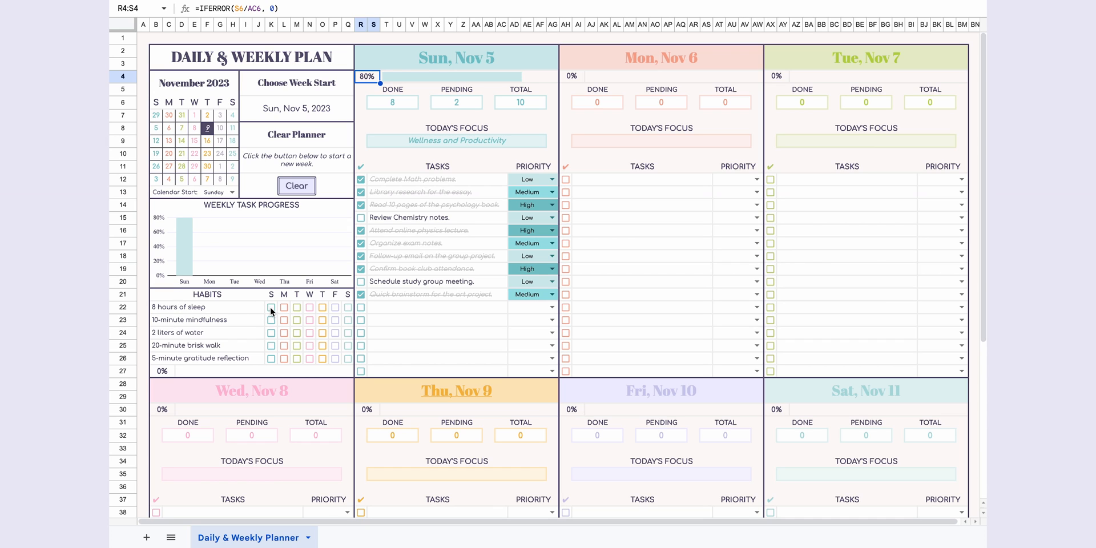
Tick Sunday's sleep habit and move to Monday's Today's Focus cell.
left_click(271, 332)
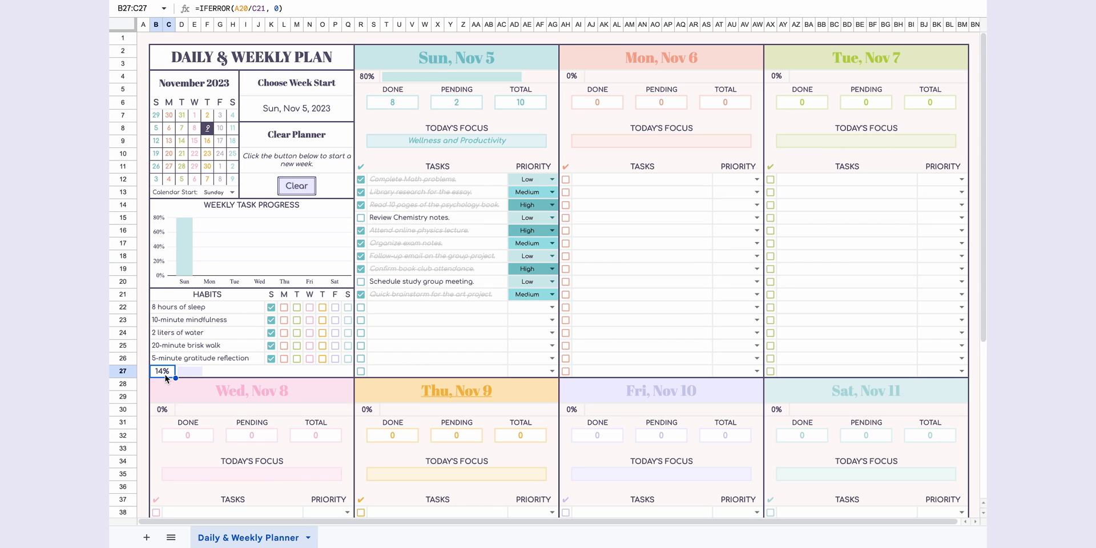
mouse_move(671, 145)
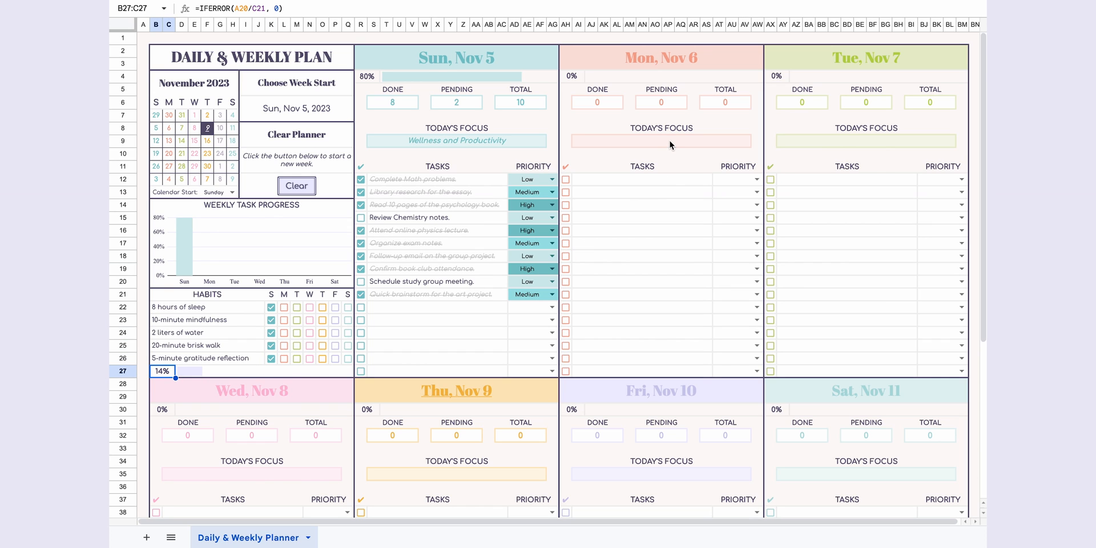
left_click(660, 141)
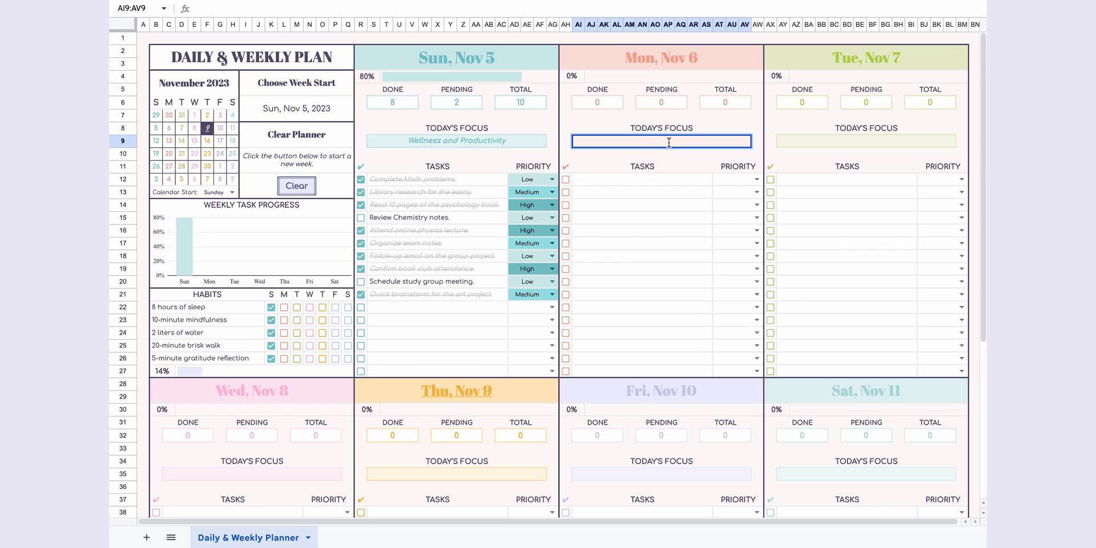
Enter Monday's focus and tasks, including 'Ensure 7 hours of sleep.'.
type("Effi")
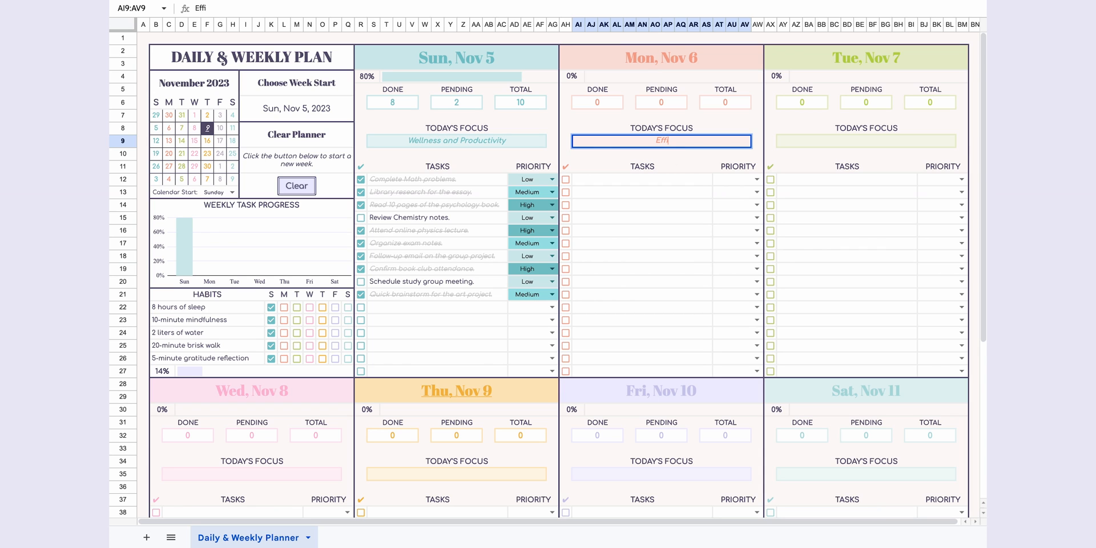
type("Finalize Physics lab report.")
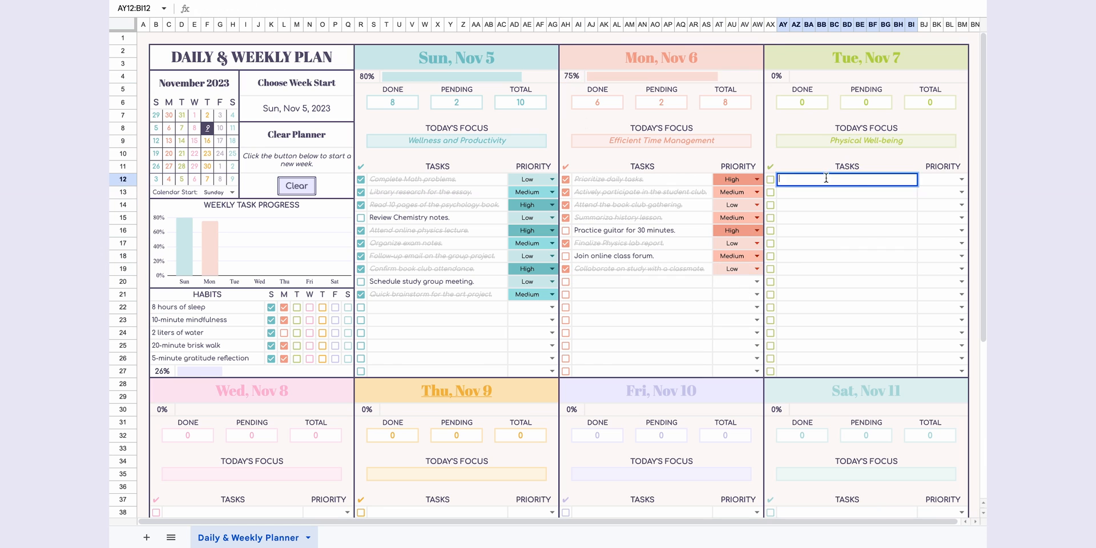
type("Ensure 7 hours of sleep.")
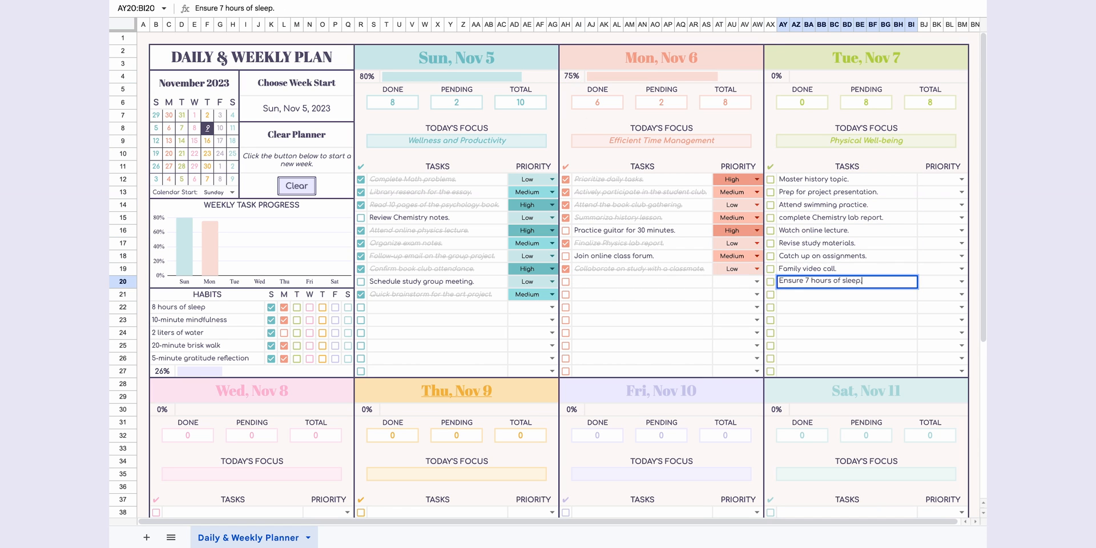
Fill the later days' tasks such as 'Edit and proofread' and tick completed items.
scroll("down", 3)
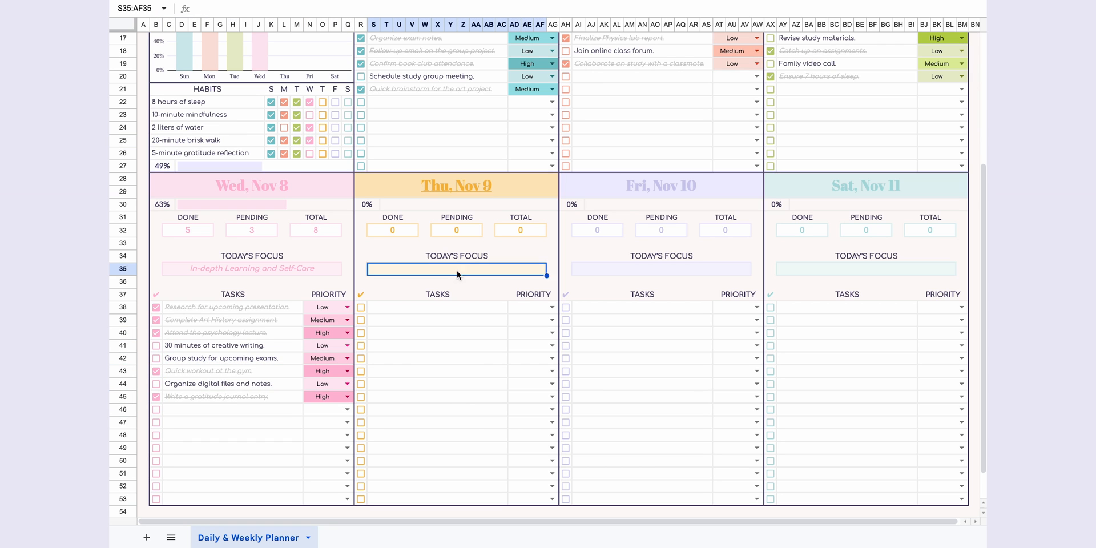
type("Edit and proofread art project.")
left_click(866, 268)
type("Reflection and Pre")
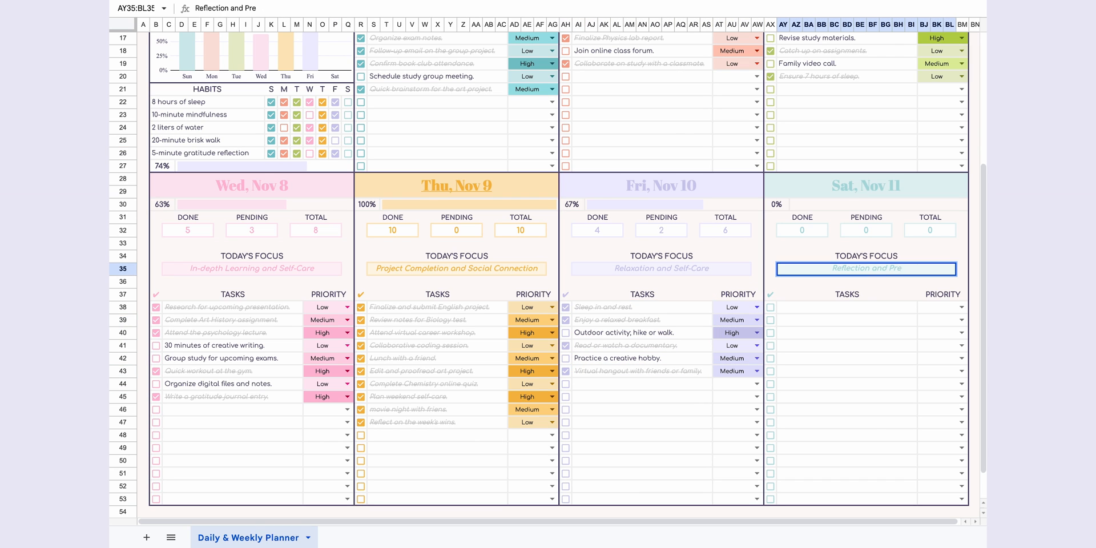
left_click(347, 153)
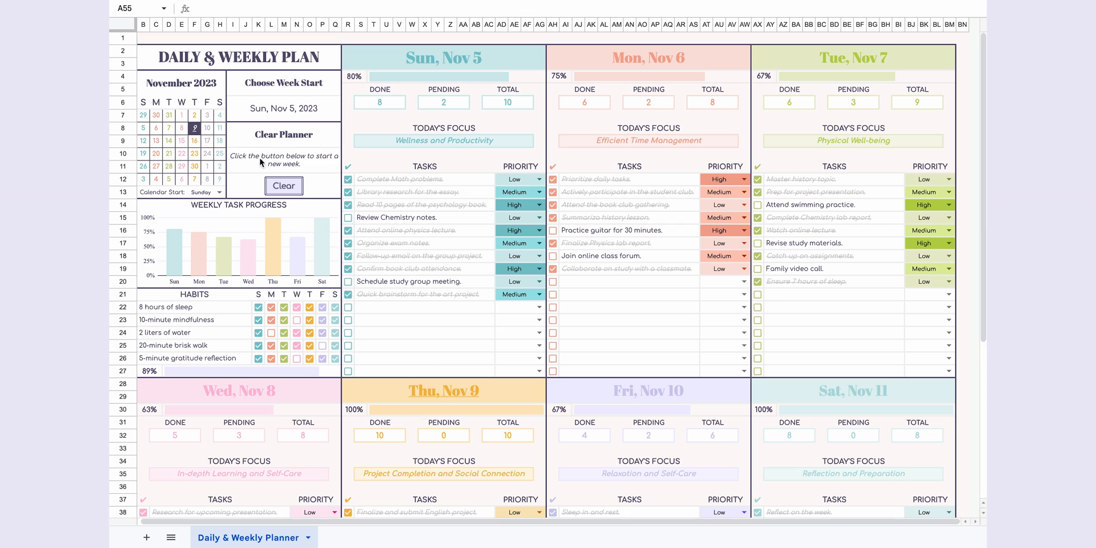
Run the Clear Planner script and review the emptied days and habits.
left_click(285, 185)
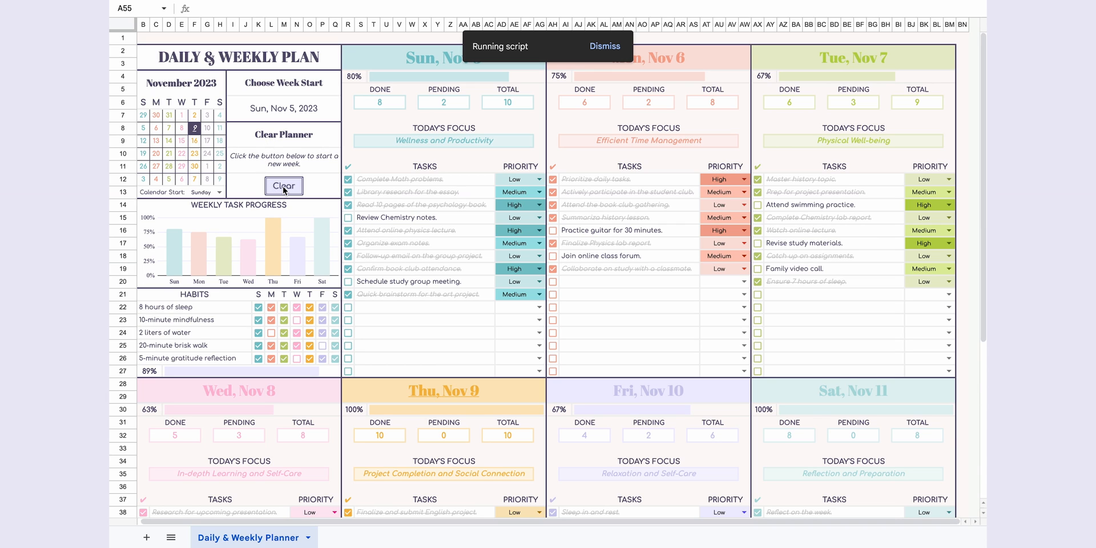
left_click(283, 186)
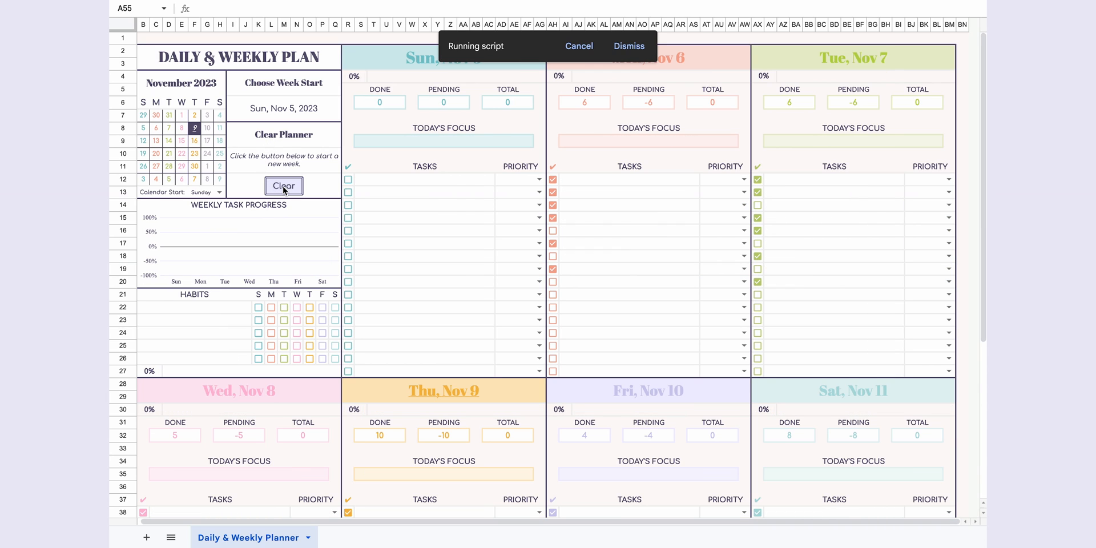
left_click(284, 187)
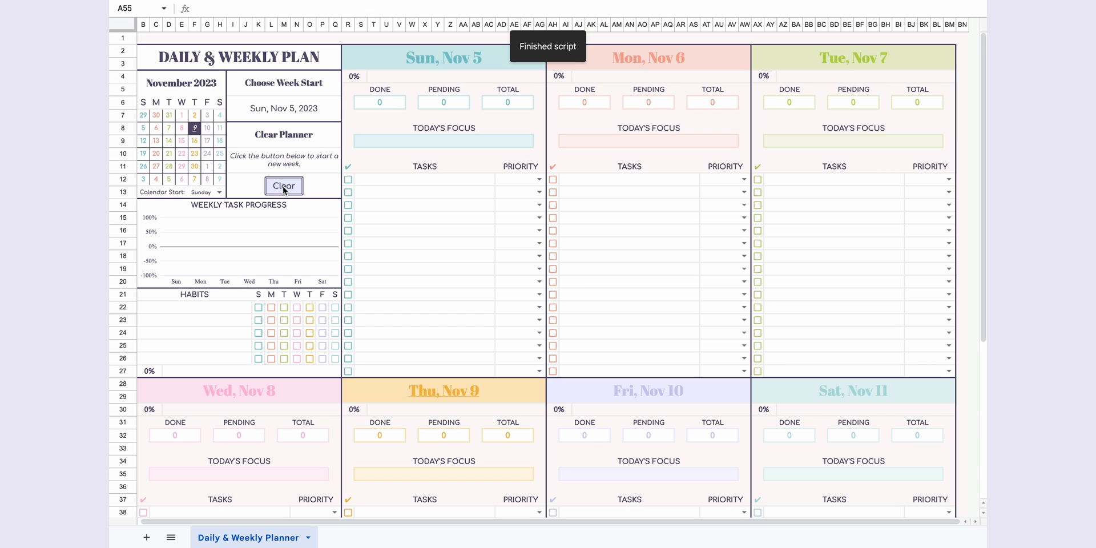
scroll("down", 3)
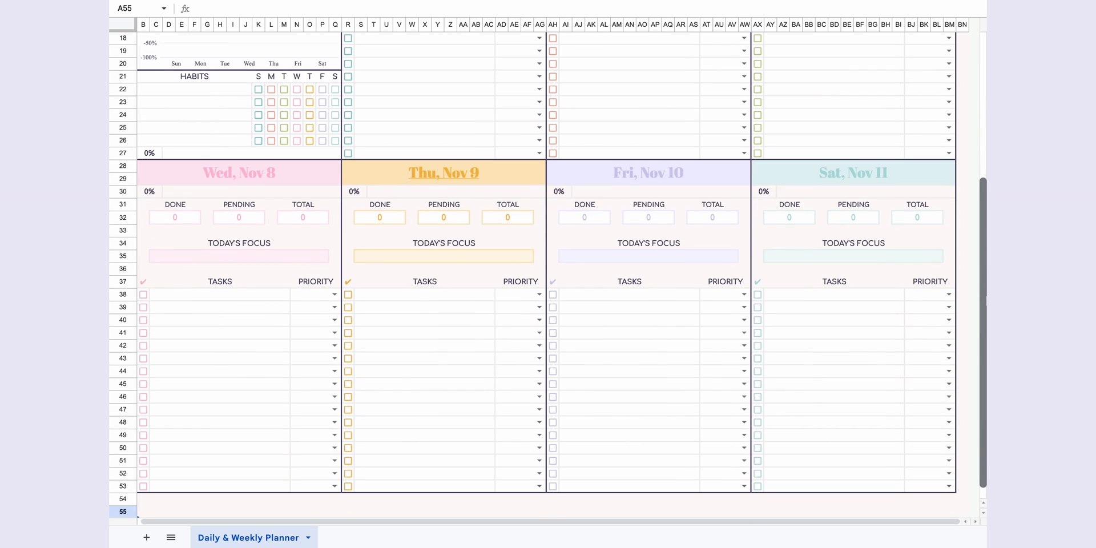
scroll("up", 3)
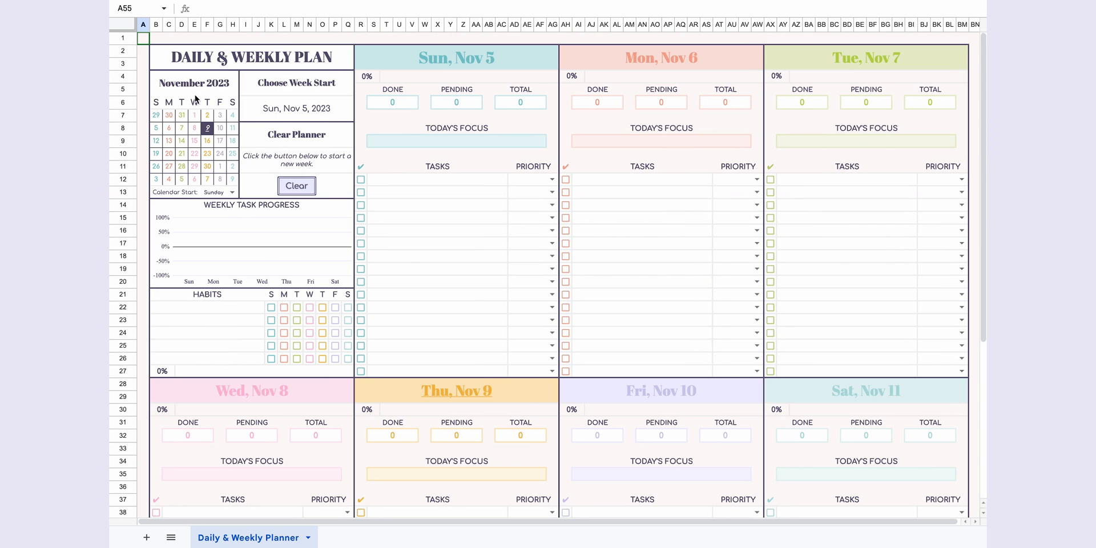
Set the week start to Sunday, Nov 12, 2023.
left_click(297, 107)
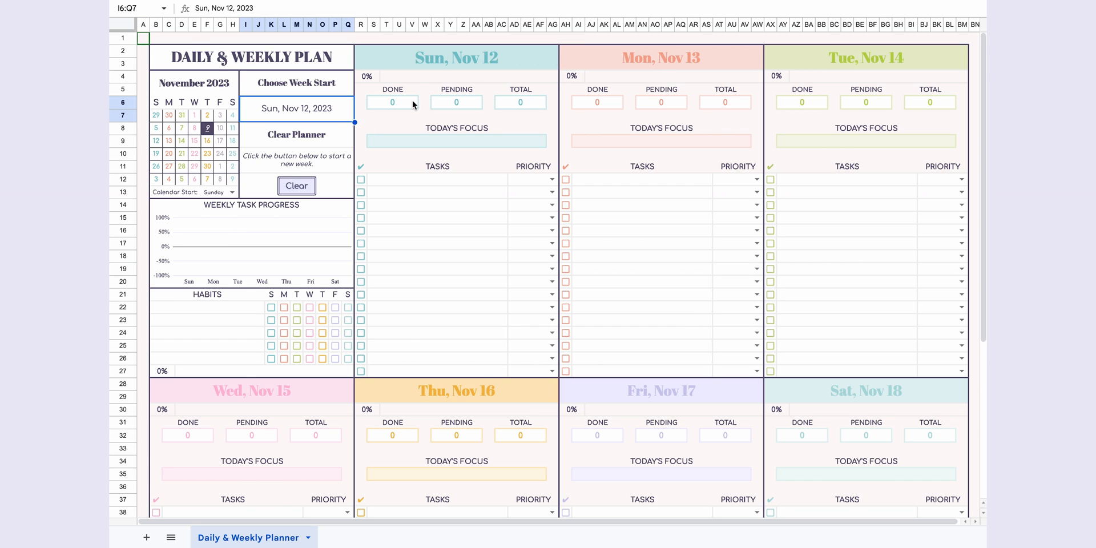
mouse_move(628, 79)
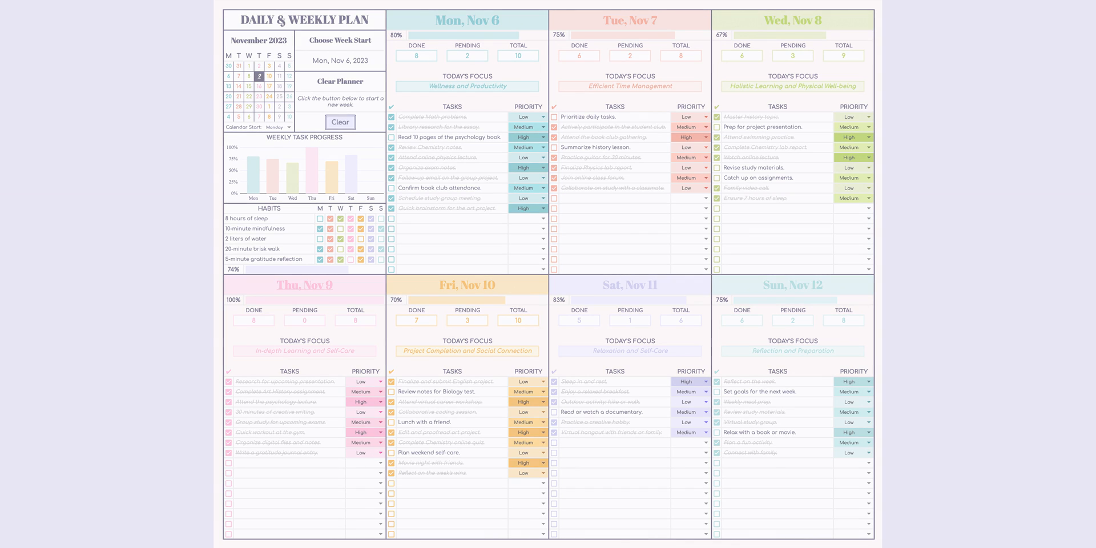
Show the filled planner for the week starting Monday, Nov 6, 2023.
left_click(340, 122)
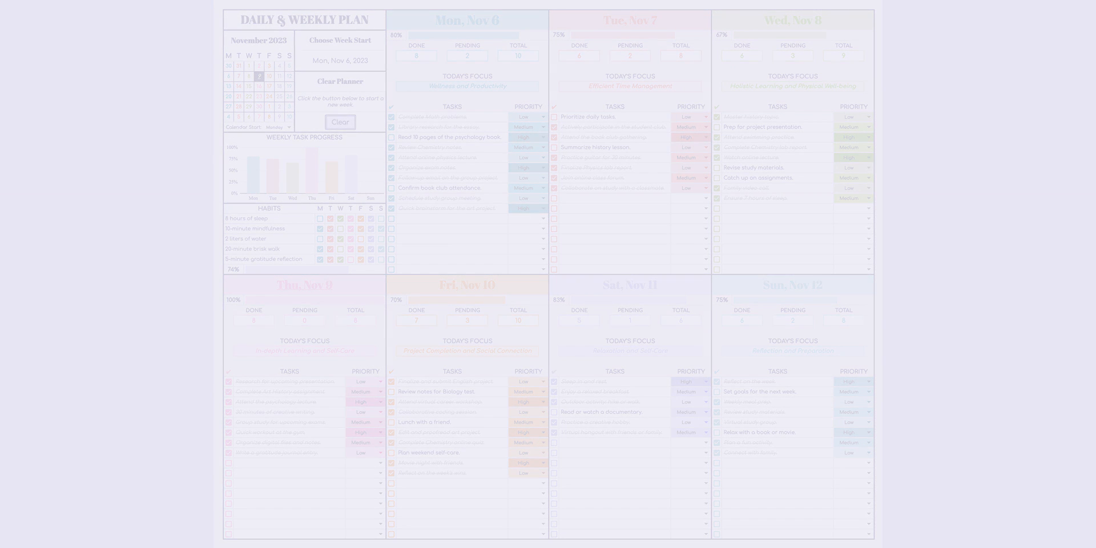